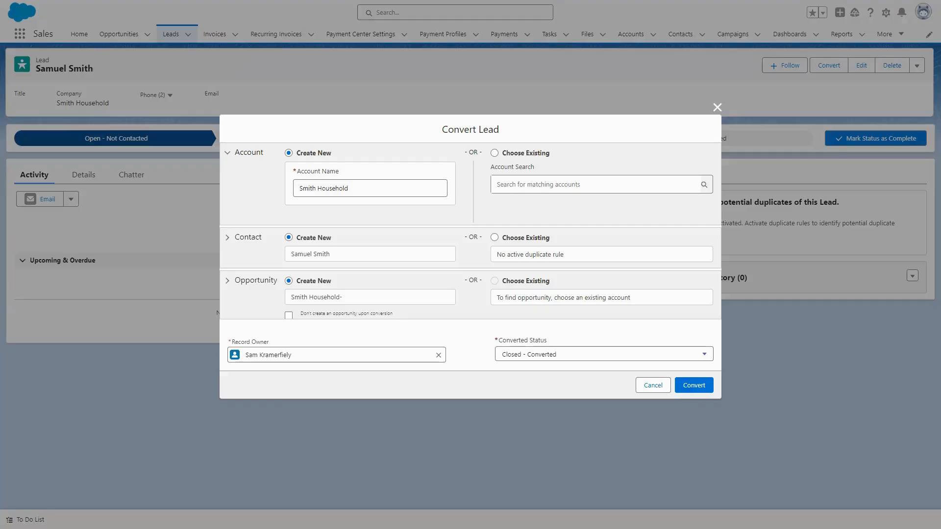
pyautogui.moveTo(418, 211)
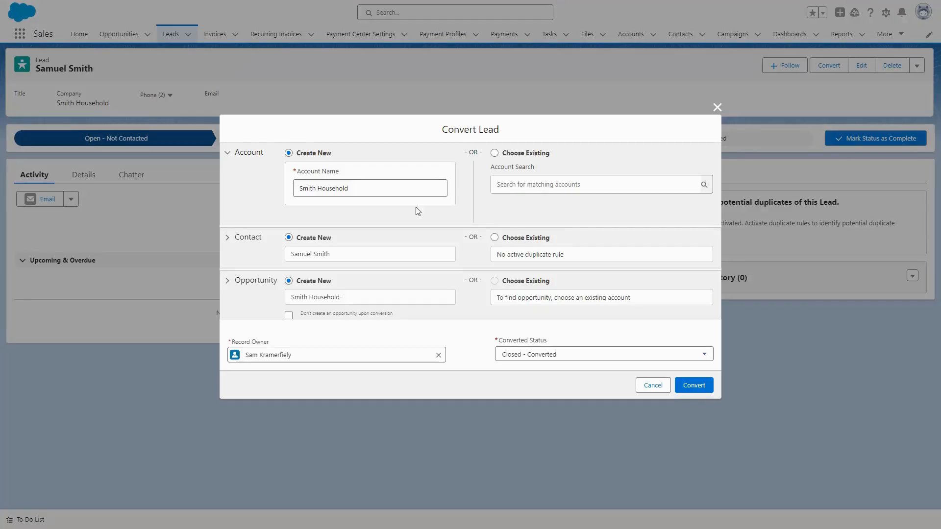
pyautogui.click(693, 385)
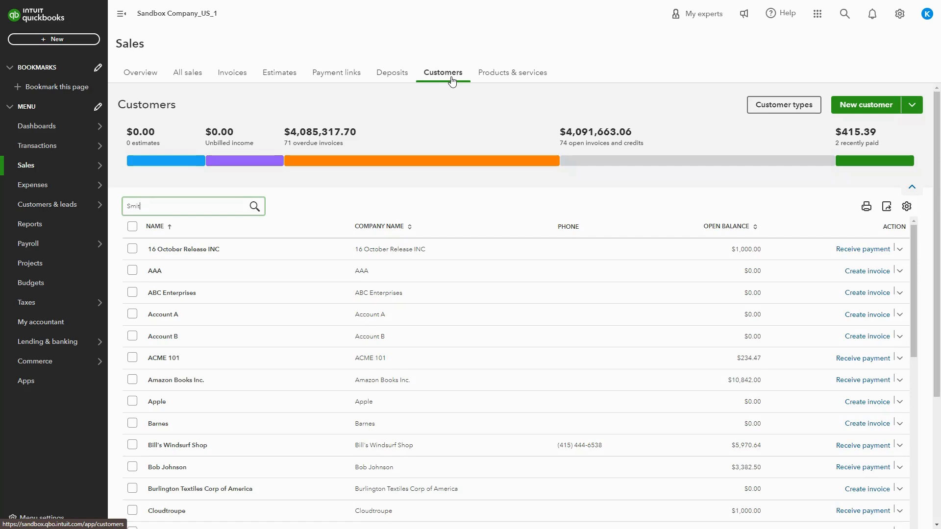
# Search Customers for 'Smith' and open the Smith Household record with $0.00 balance
pyautogui.write('h')
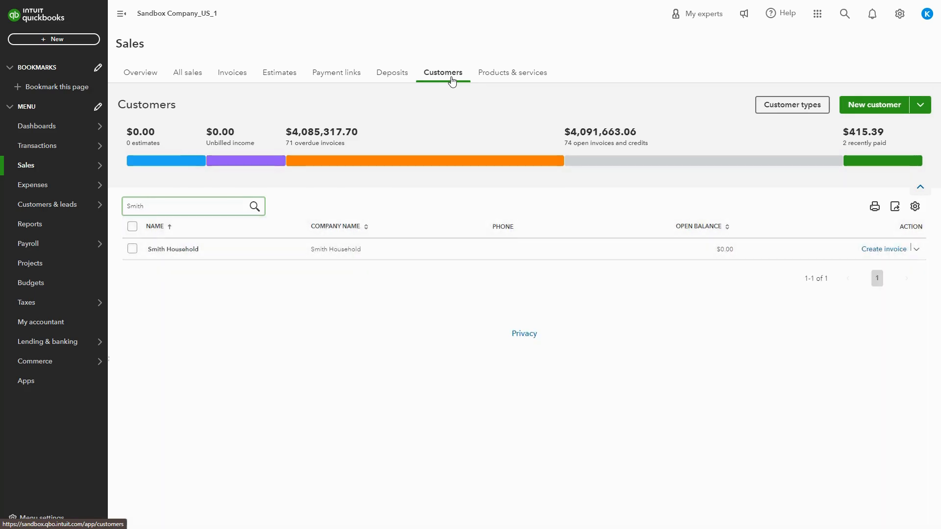
pyautogui.click(173, 248)
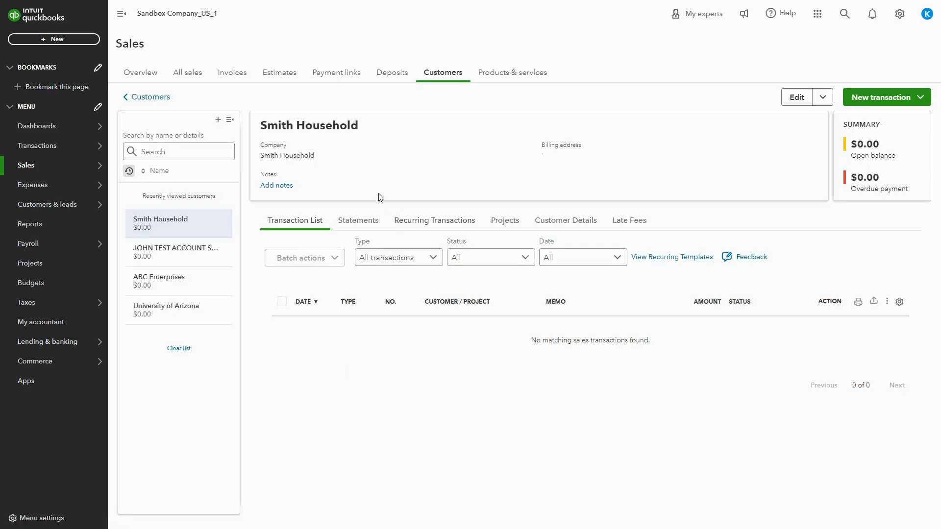
pyautogui.moveTo(568, 354)
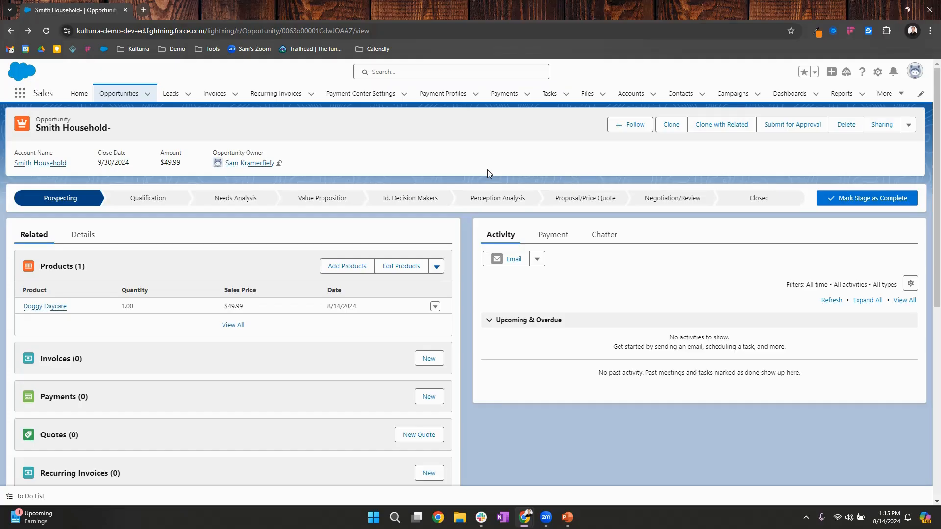
pyautogui.click(908, 124)
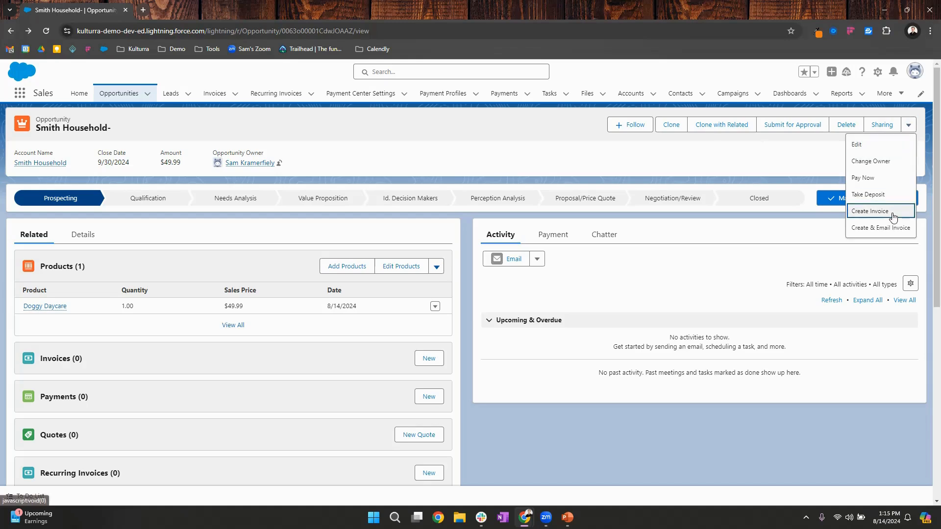
pyautogui.click(869, 211)
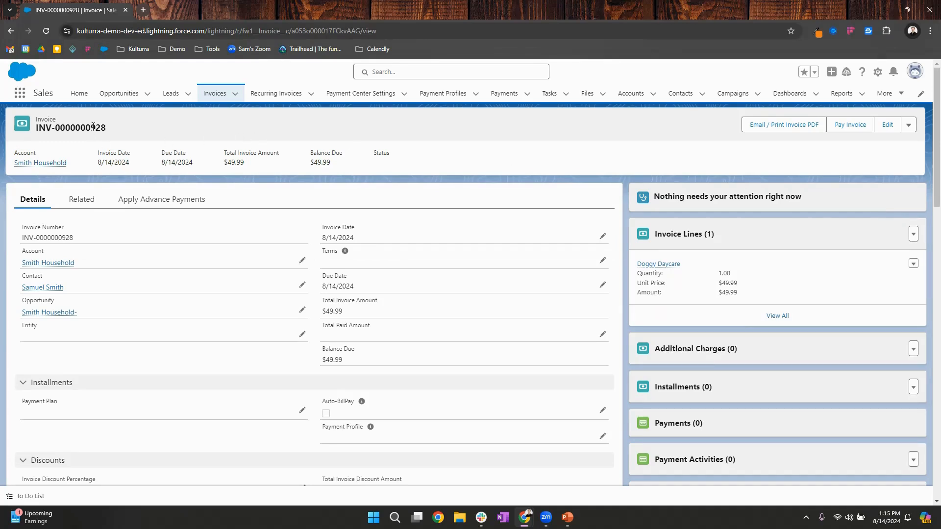
pyautogui.moveTo(160, 199)
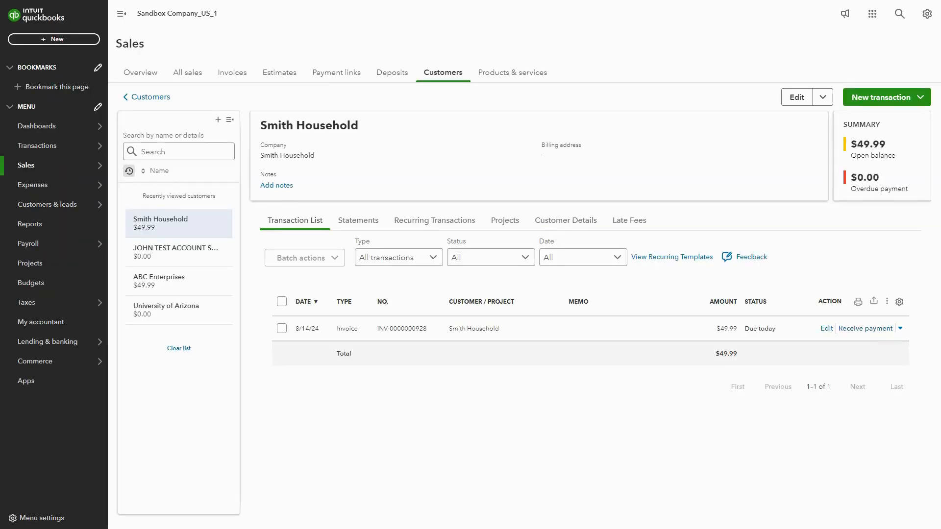
pyautogui.click(402, 329)
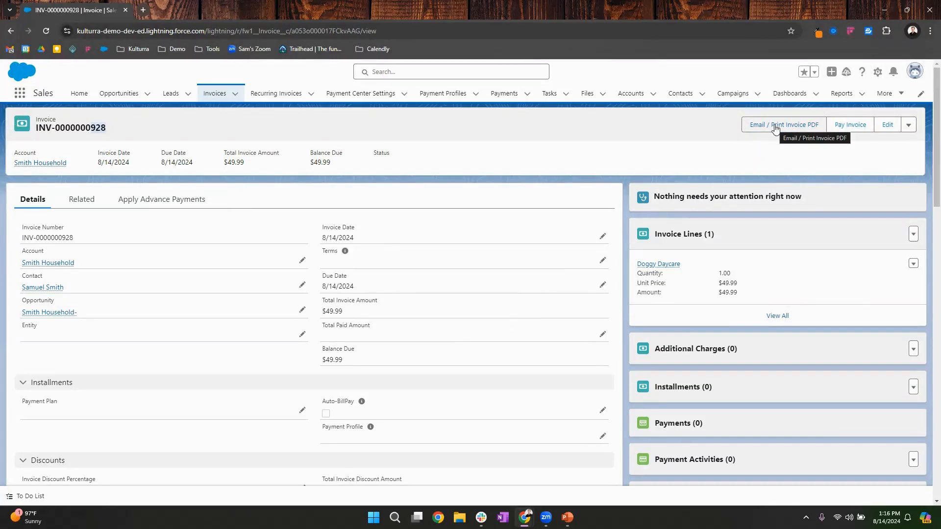
# Email the invoice PDF to the customer and follow its Click Here To Pay Online link
pyautogui.click(783, 125)
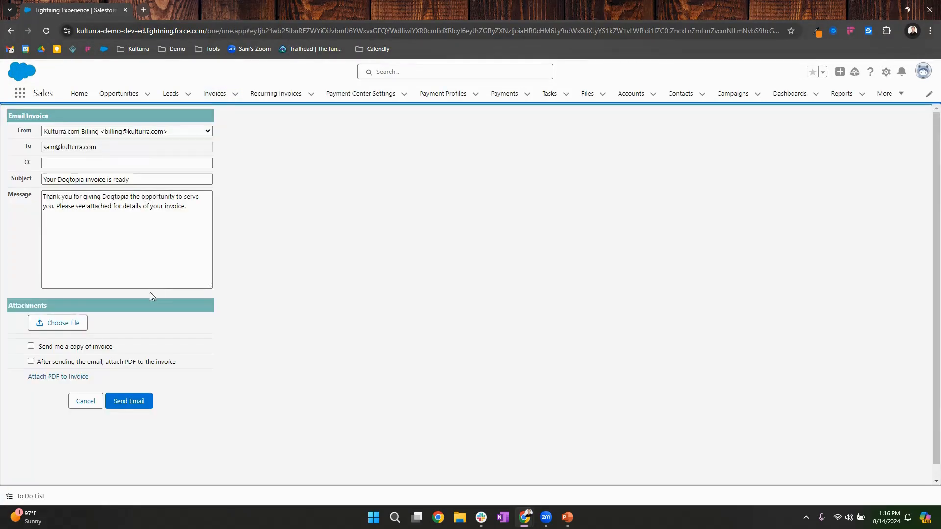
pyautogui.click(128, 401)
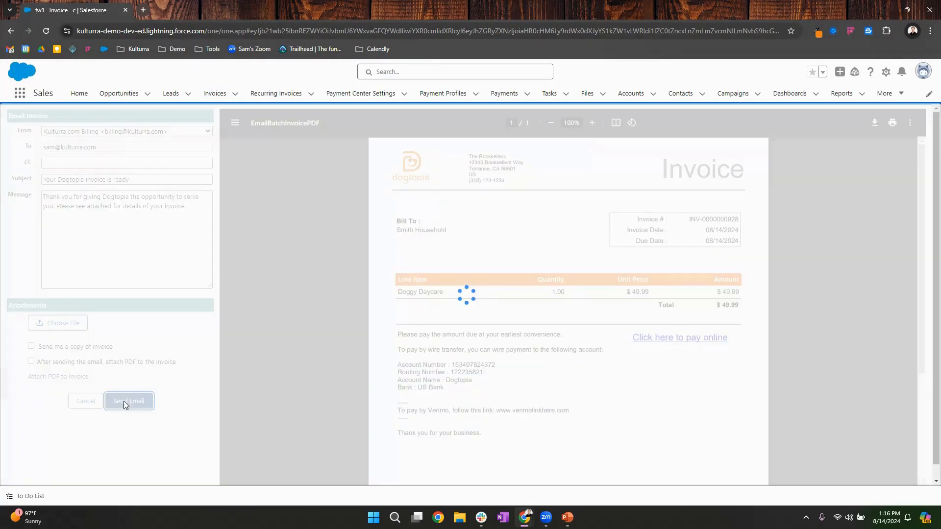
pyautogui.click(129, 401)
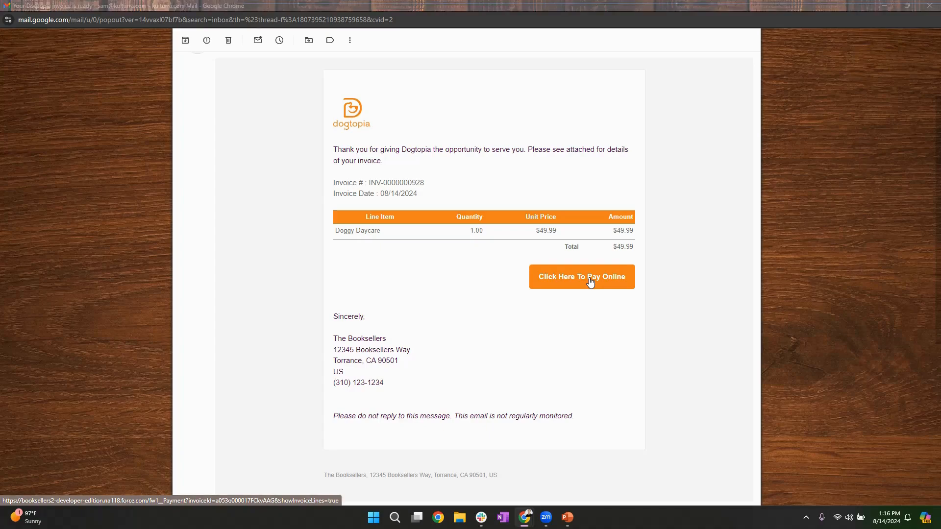
pyautogui.click(580, 277)
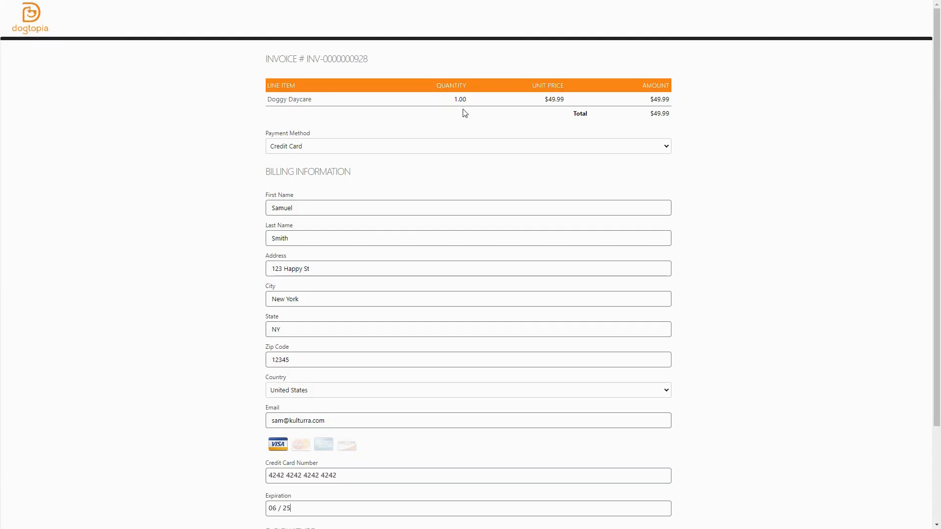
pyautogui.scroll(-3)
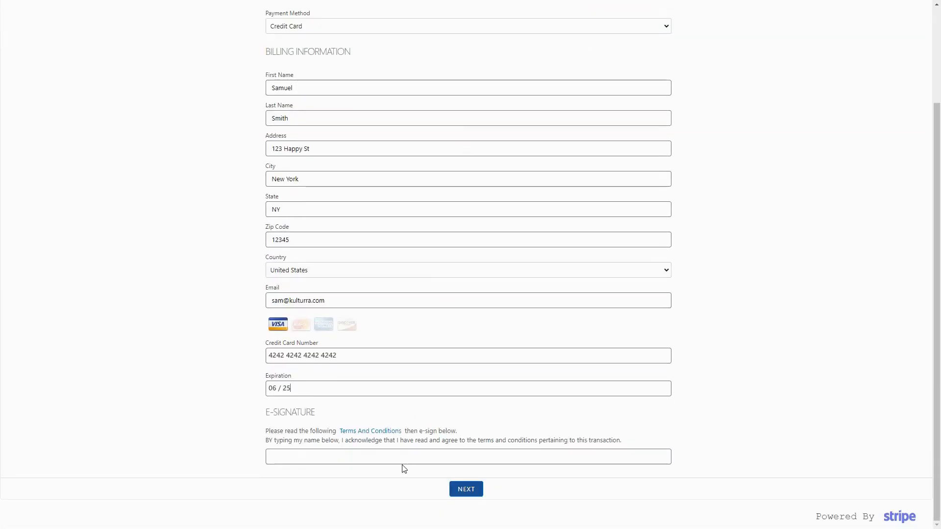
pyautogui.write('Samuel Smith')
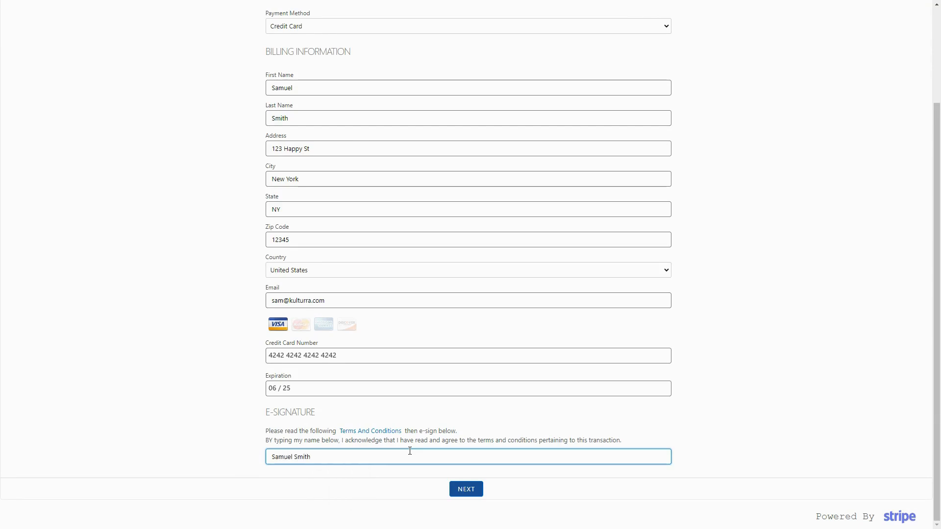
pyautogui.click(466, 488)
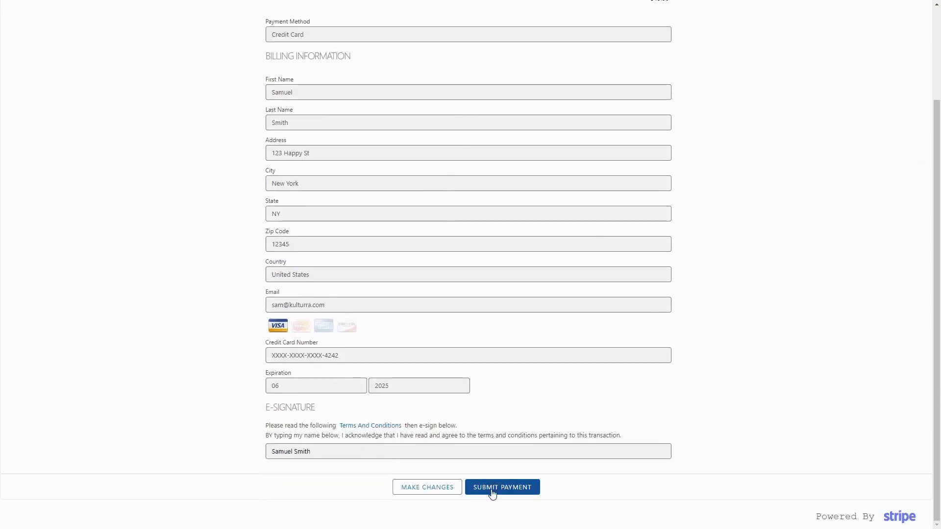
pyautogui.click(502, 487)
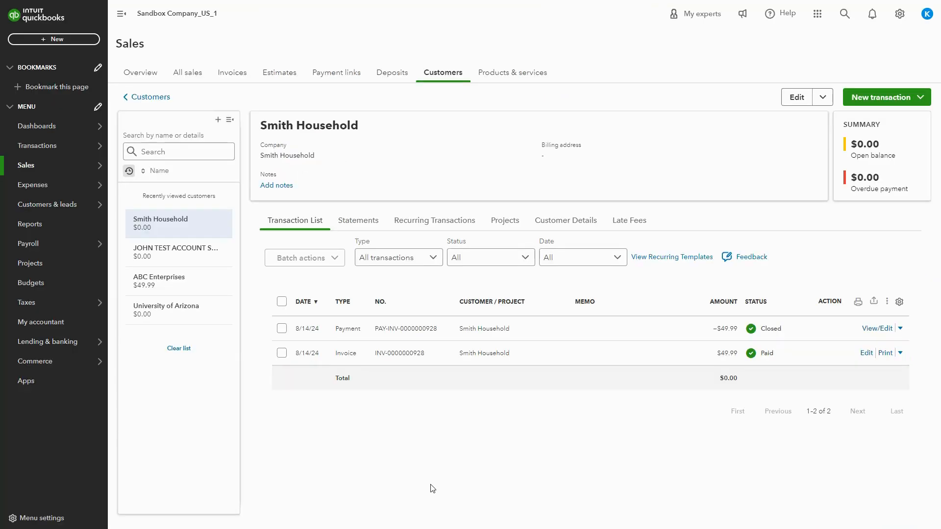
pyautogui.moveTo(436, 476)
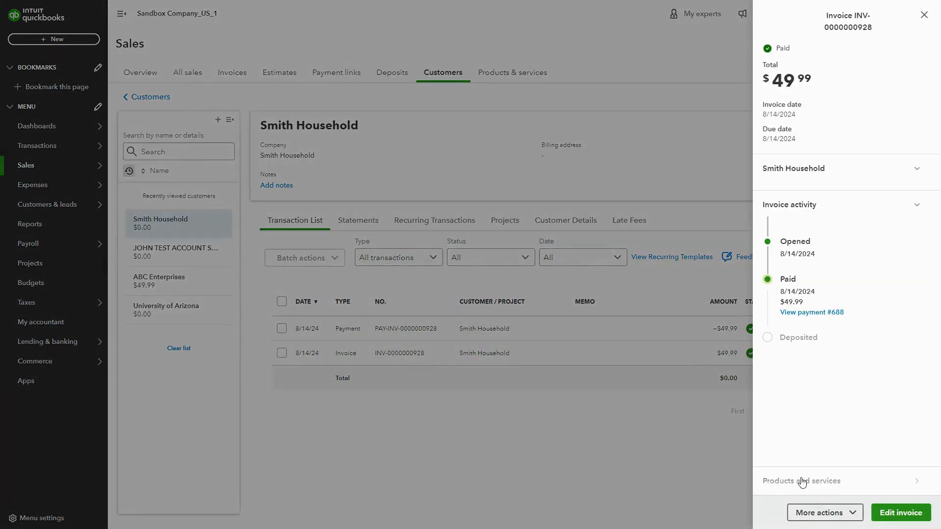
pyautogui.click(801, 481)
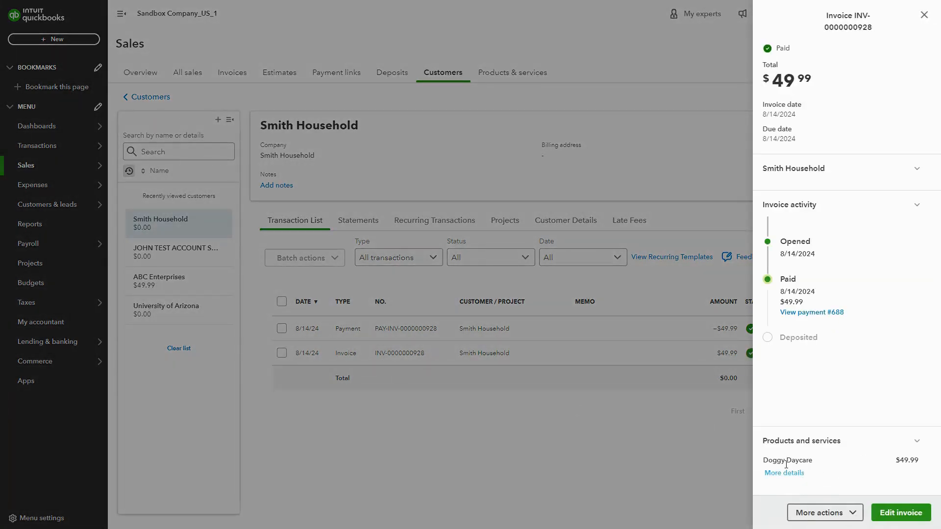